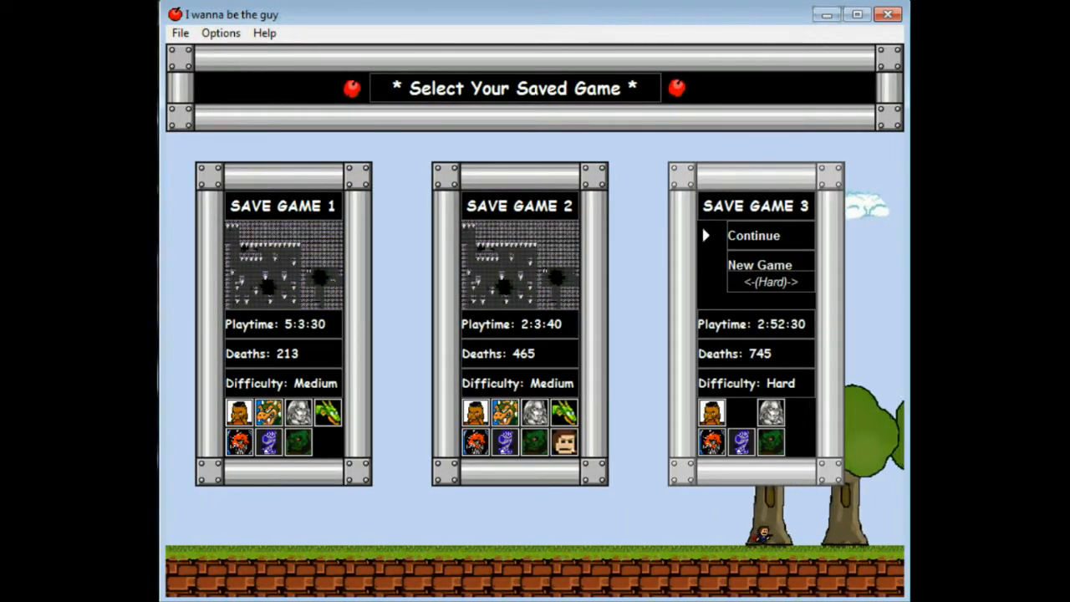
# - Continue the third save slot and play the metal level until dying on the spikes
pyautogui.click(753, 234)
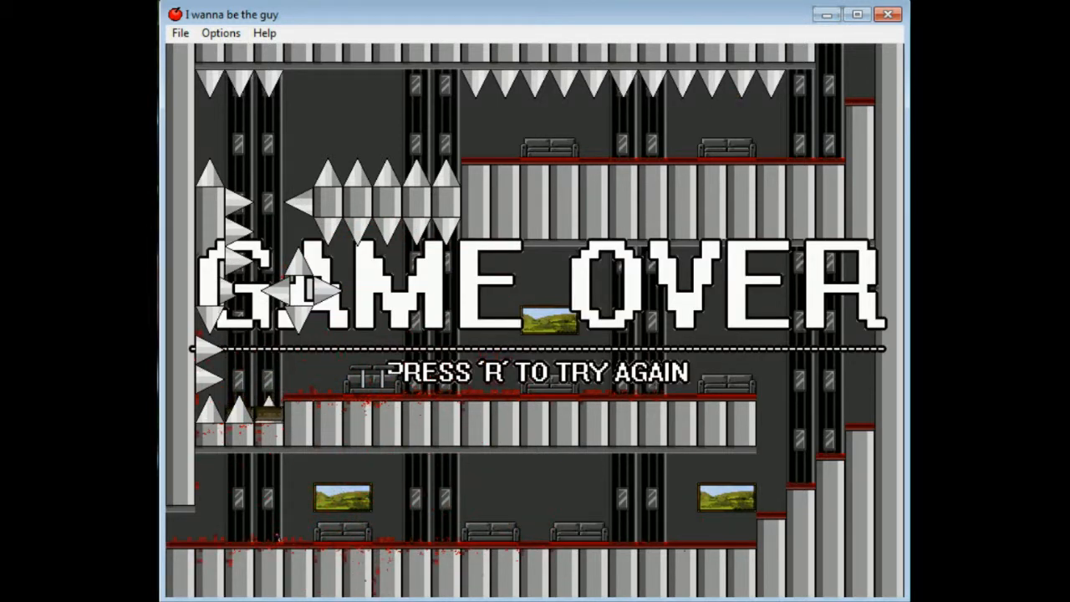
# - Retry from the save point and advance to the next spike-lined room before dying
pyautogui.press('r')
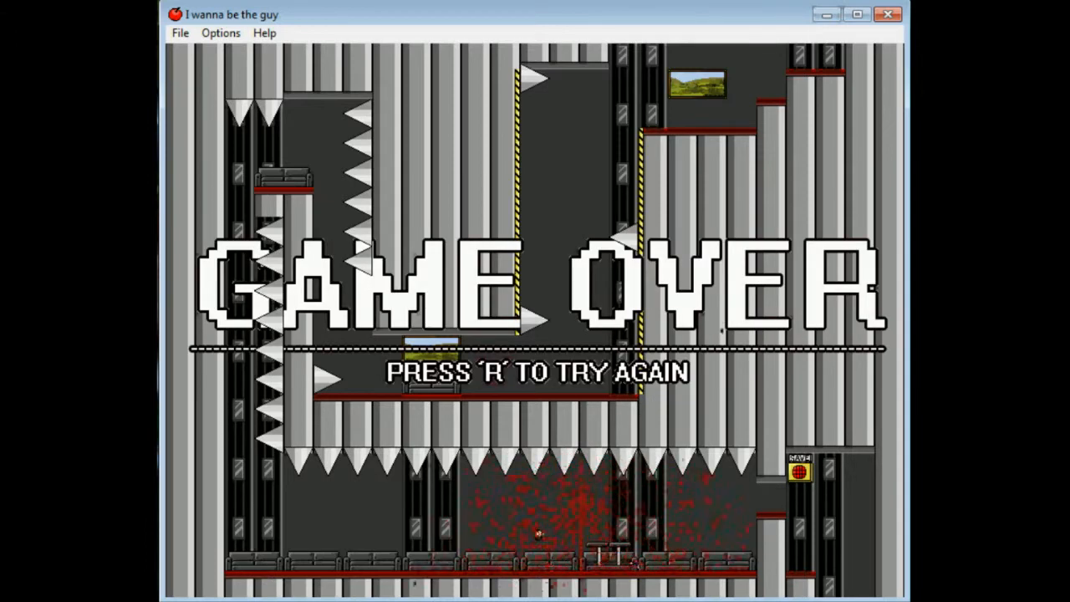
# - Retry the spike-lined room several times, steering left and right, until reaching the following room
pyautogui.press('r')
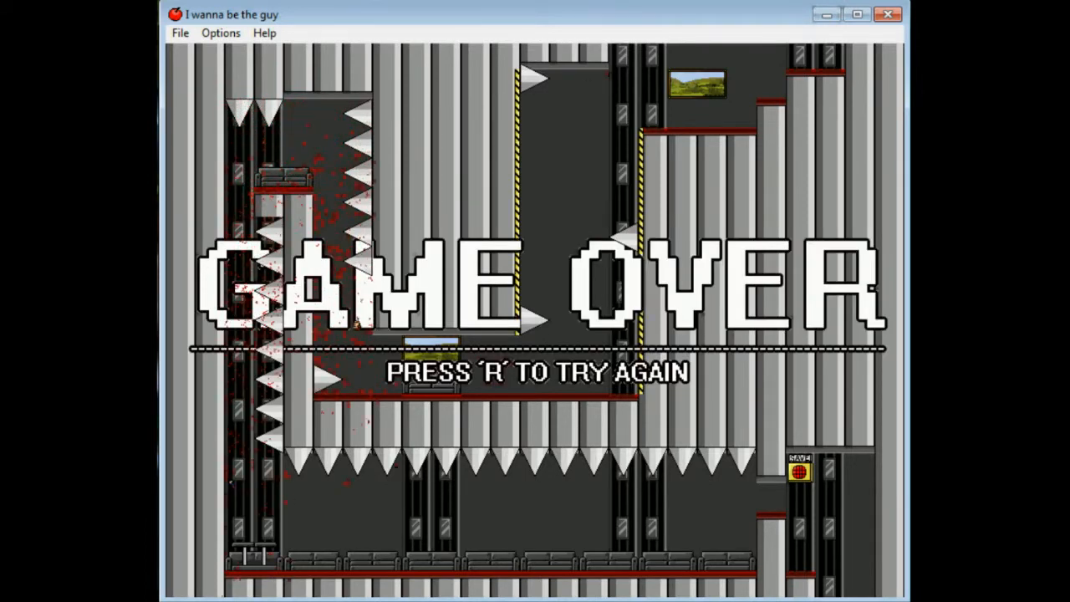
pyautogui.press('r')
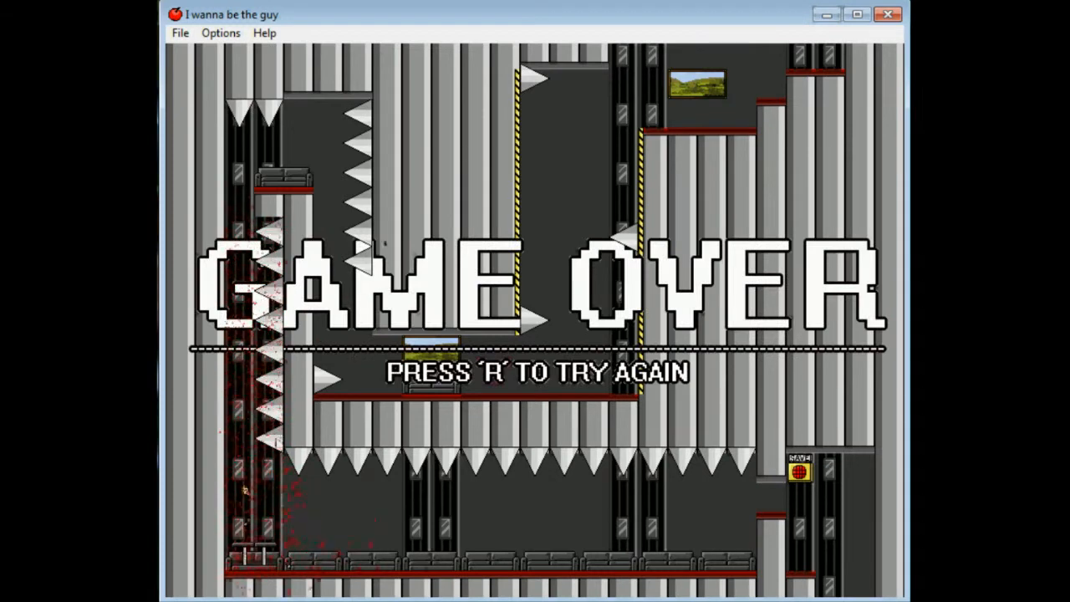
pyautogui.press('r')
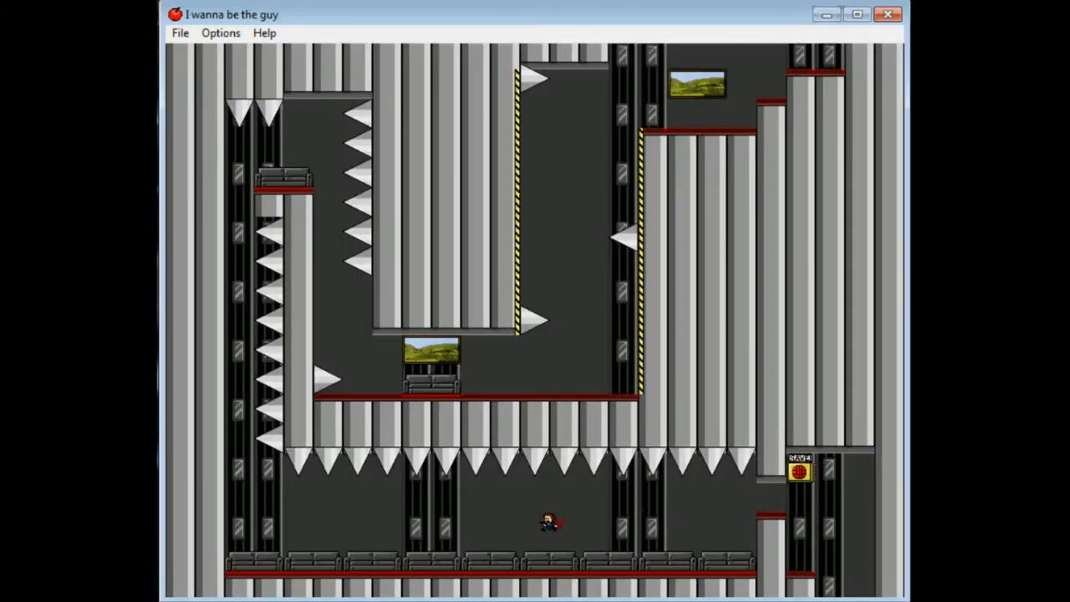
pyautogui.press('Left')
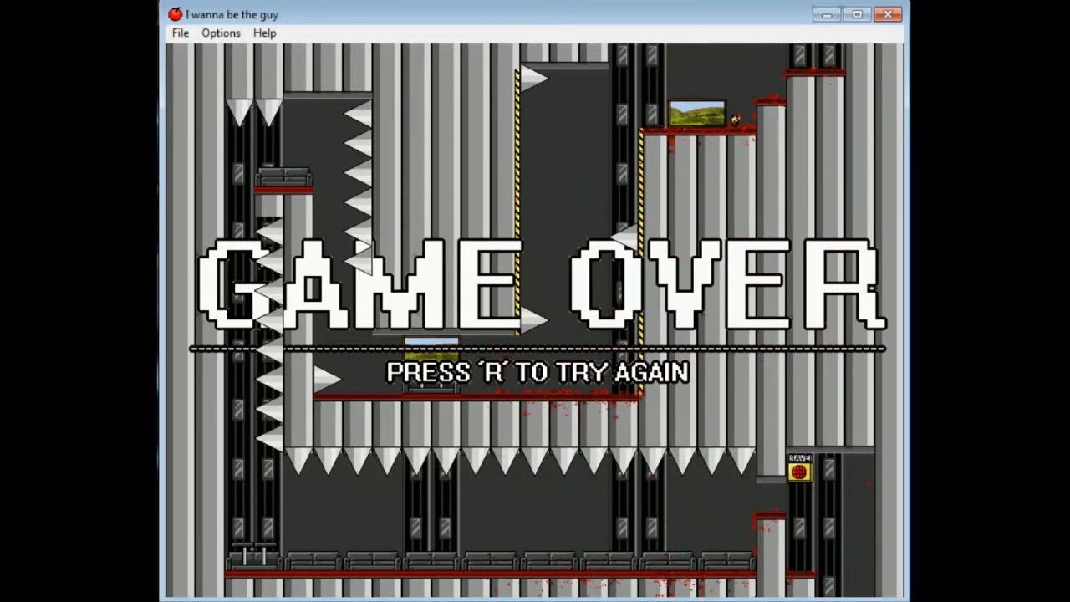
pyautogui.press('r')
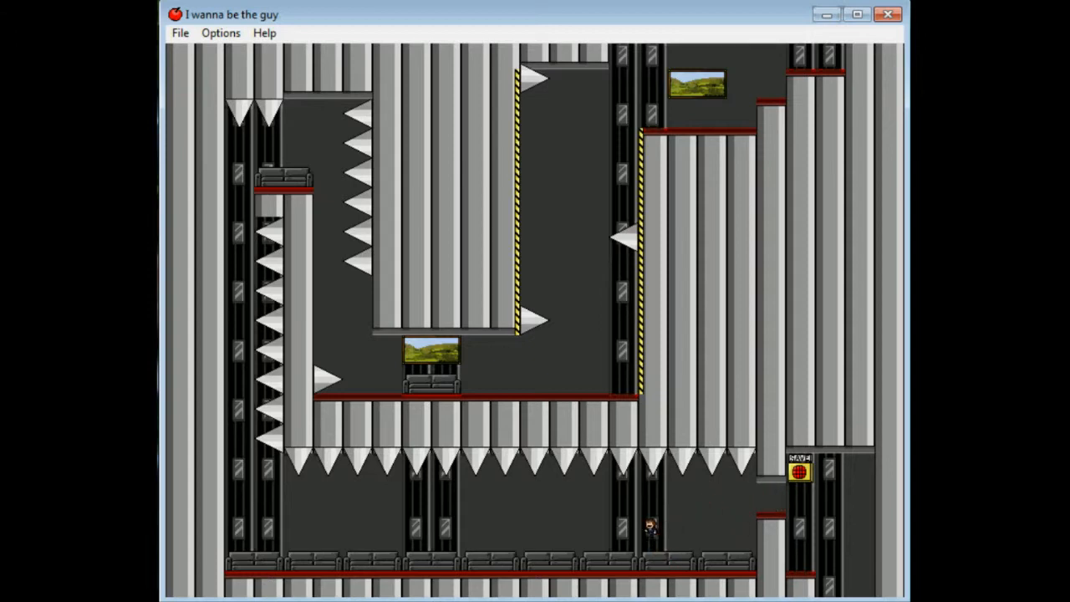
pyautogui.press('Right')
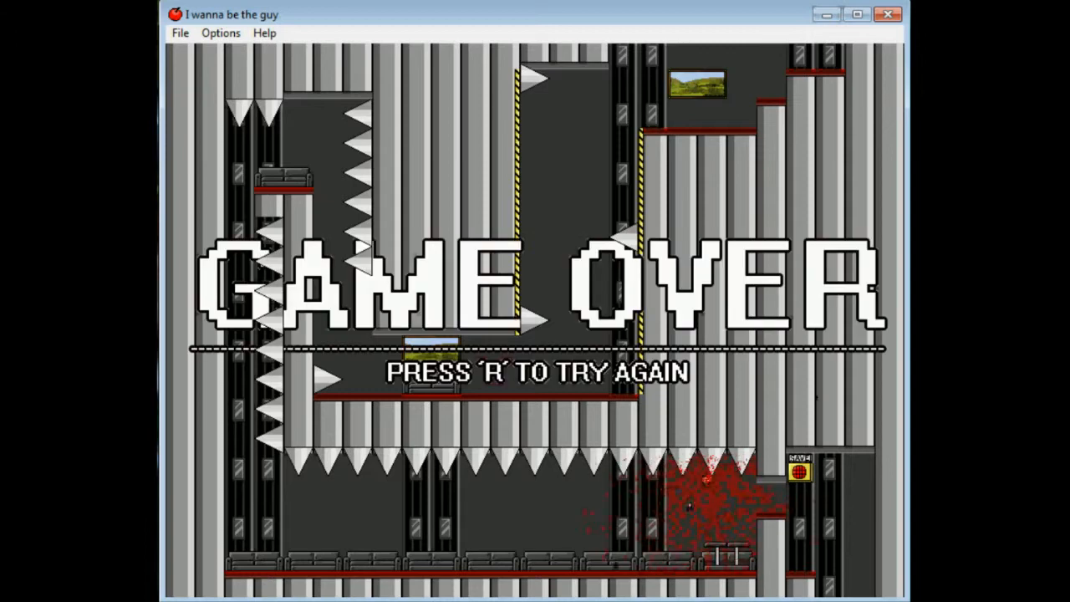
pyautogui.press('r')
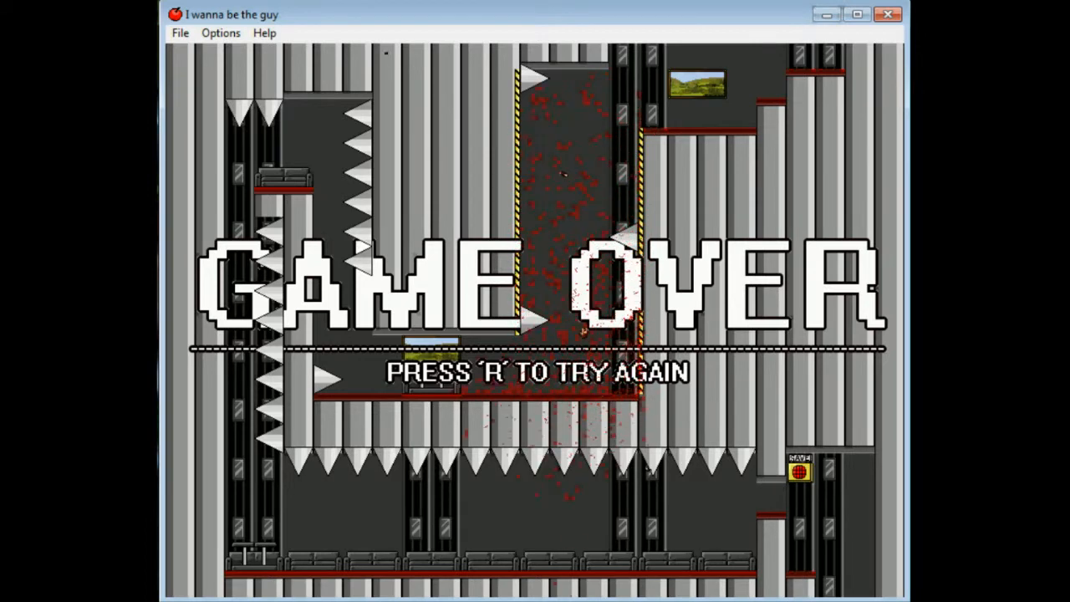
pyautogui.press('r')
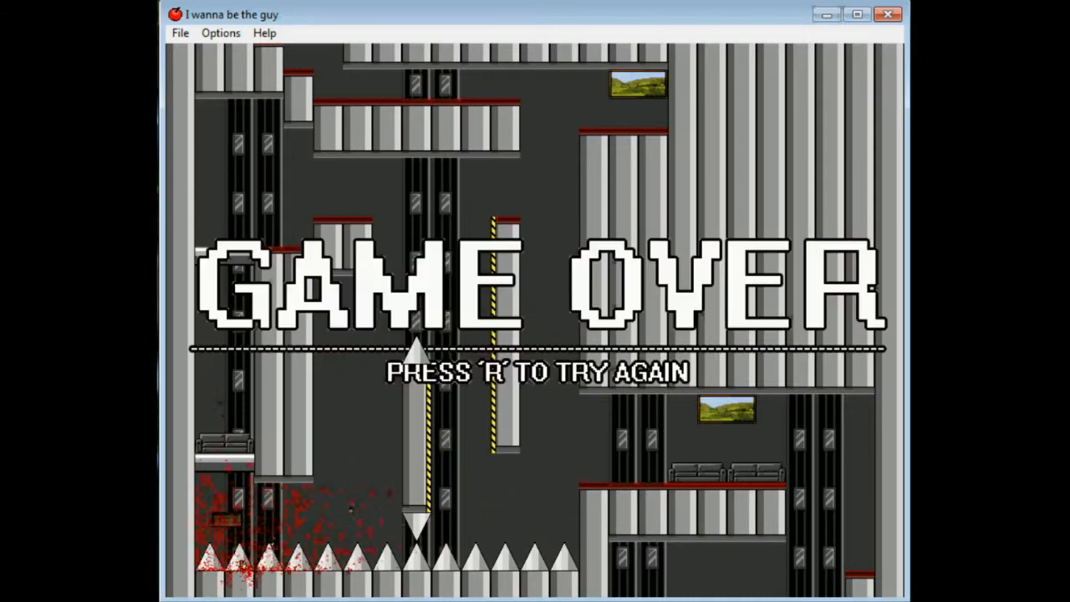
# - Retry once more and steer right up into the tall room with spiked ceiling and floor
pyautogui.press('r')
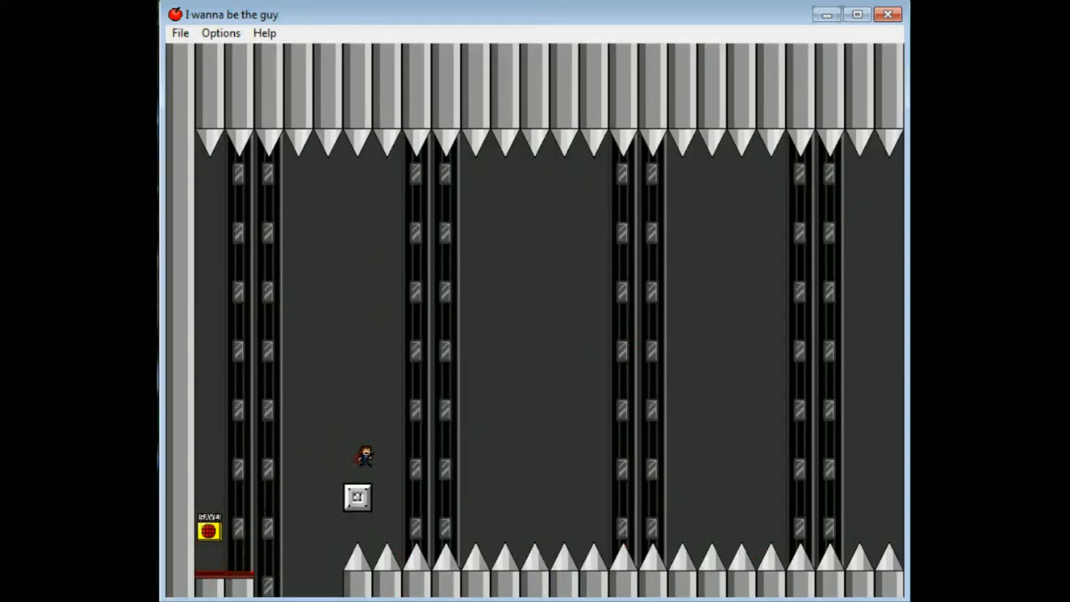
pyautogui.press('Right')
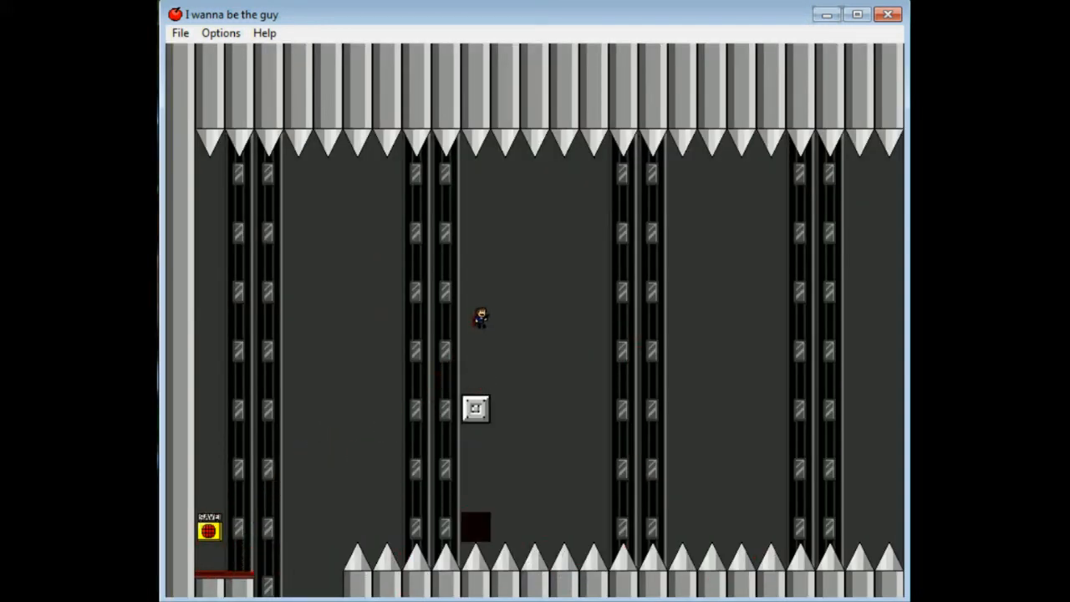